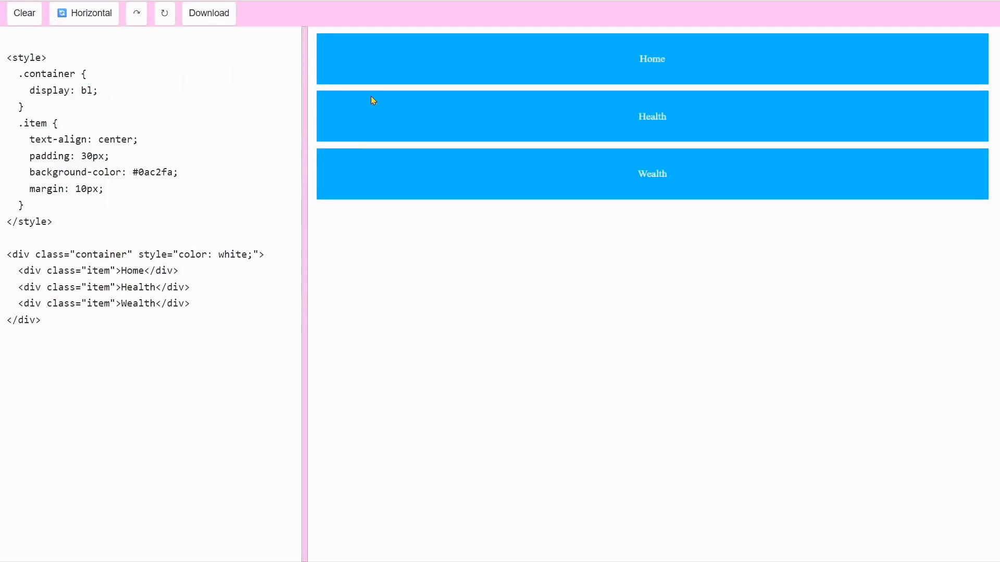
Set the .container rule's display to flex.
{"action": "type", "text": "fle"}
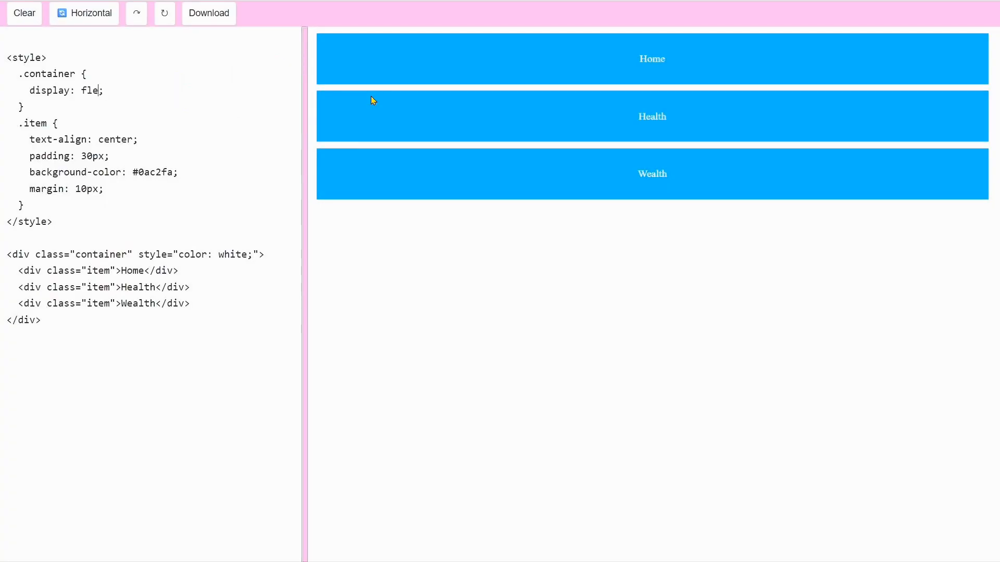
{"action": "type", "text": "x"}
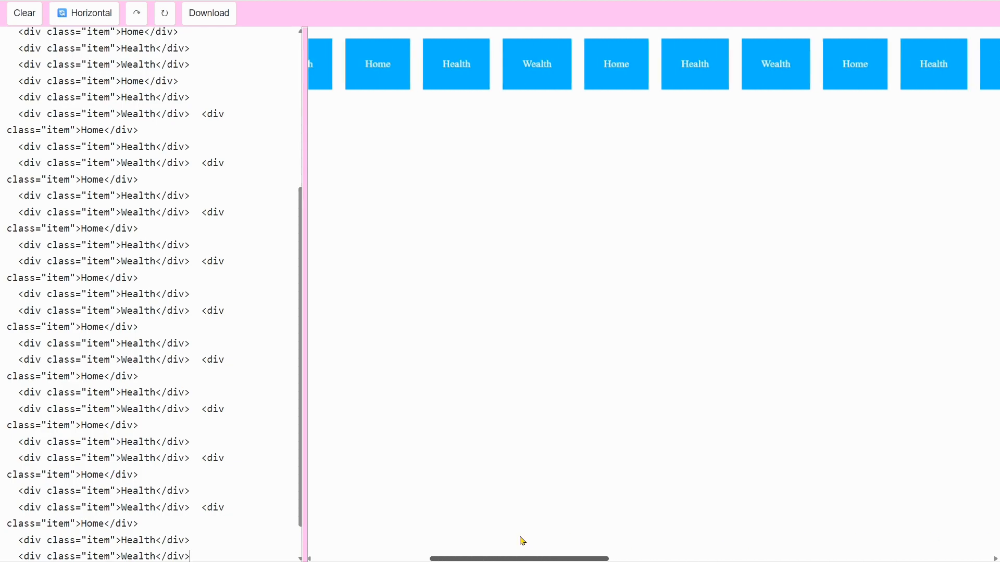
Add flex-wrap: wrap; to .container so the repeated boxes wrap onto multiple rows.
{"action": "type", "text": "flex-wrap: wra"}
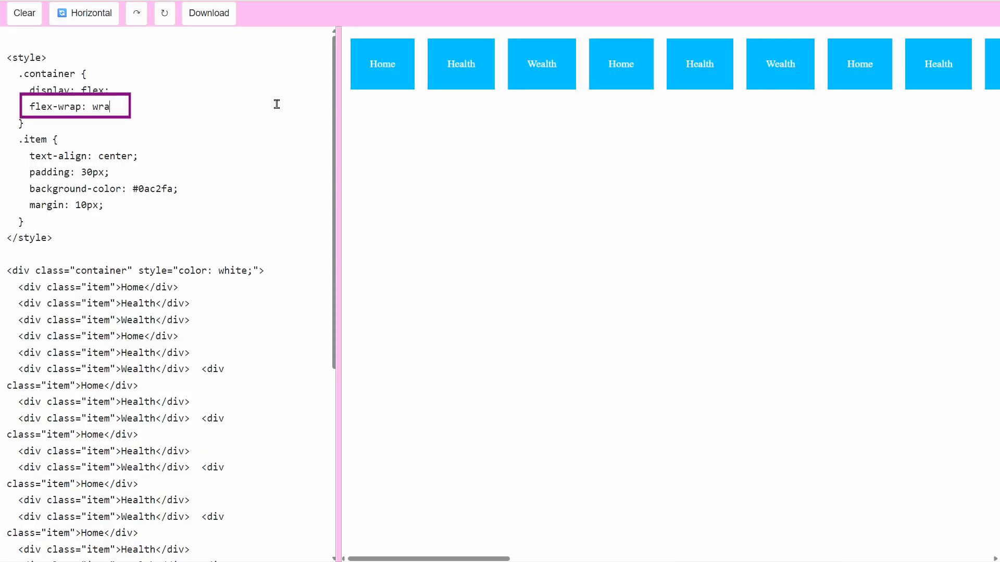
{"action": "type", "text": "p;"}
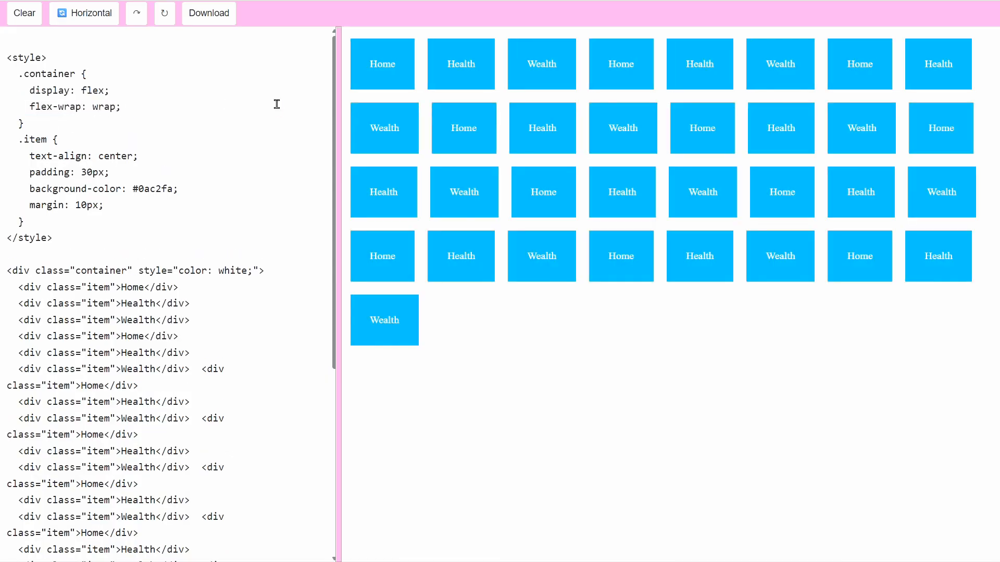
{"action": "left_click", "coordinate": [115, 106]}
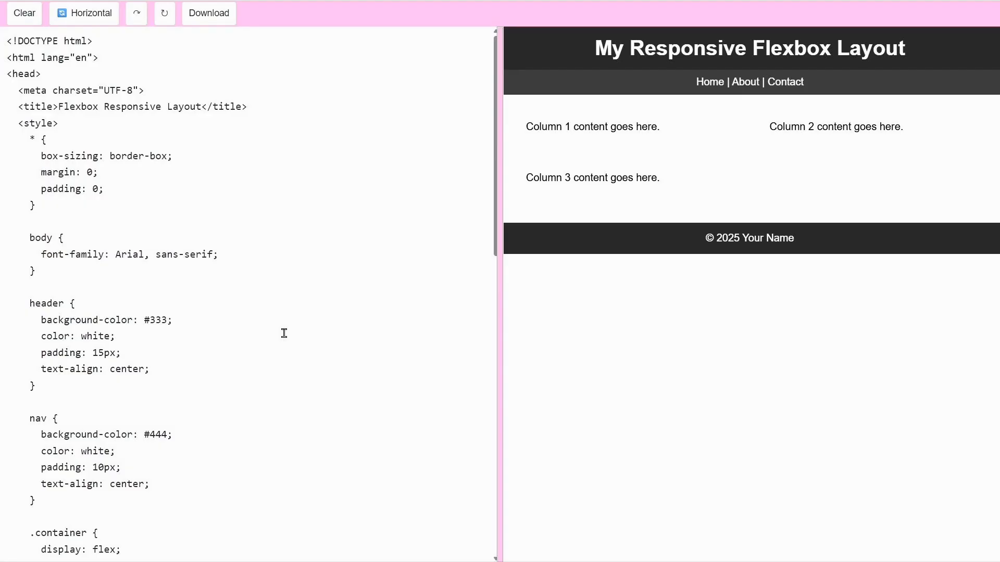
Scroll to .container in the full layout code and select its display value to change flex to block.
{"action": "scroll", "scroll_direction": "down", "scroll_amount": 3}
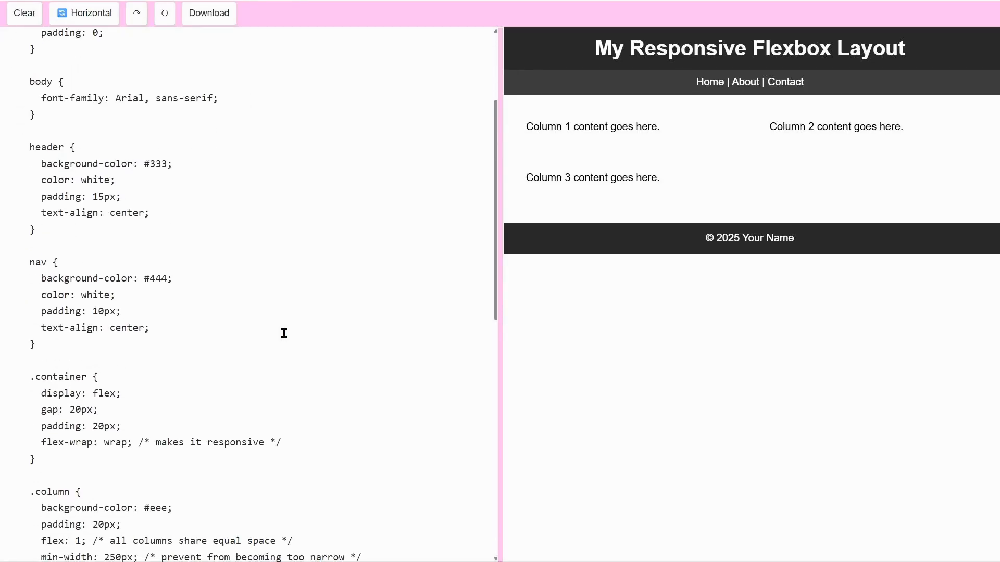
{"action": "scroll", "scroll_direction": "down", "scroll_amount": 3}
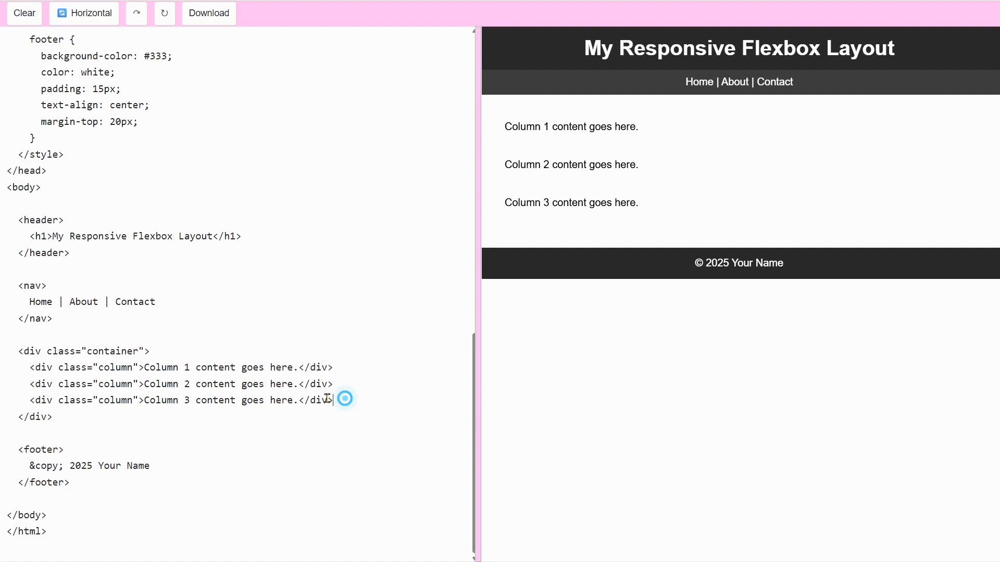
{"action": "left_click_drag", "start_coordinate": [29, 367], "coordinate": [332, 399]}
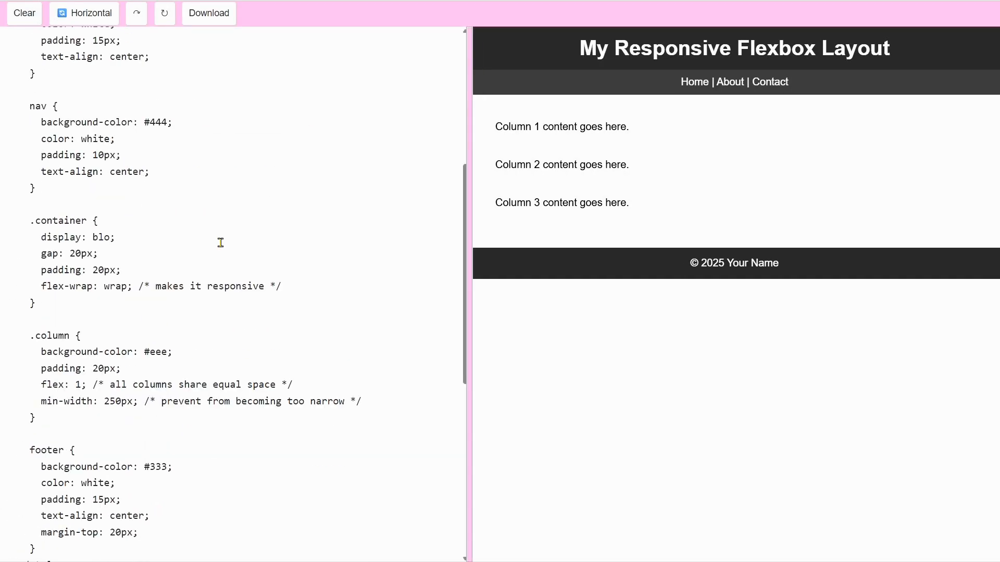
Change .container display back to flex and right-click the Column 1 text for copy options.
{"action": "type", "text": "fl"}
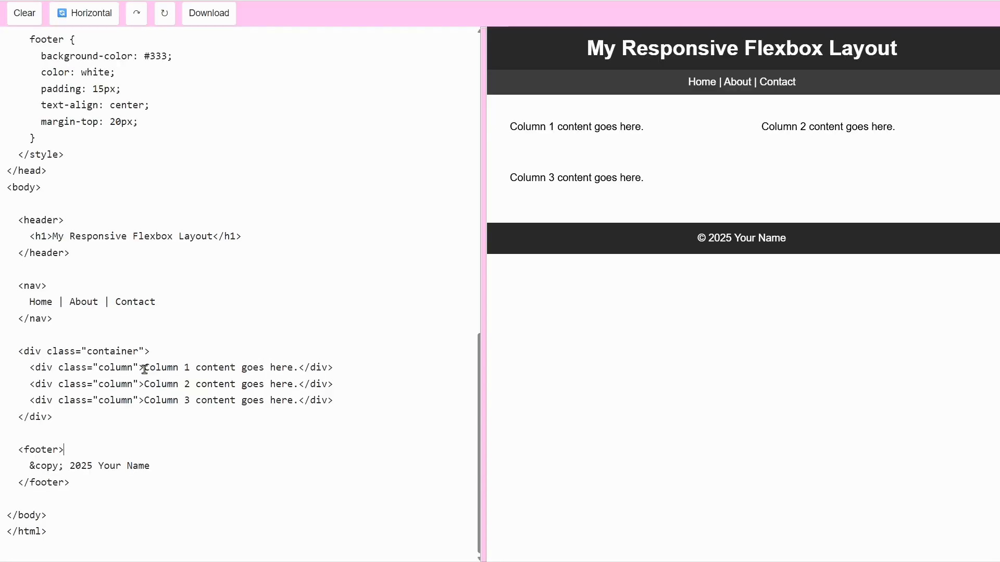
{"action": "right_click", "coordinate": [217, 367]}
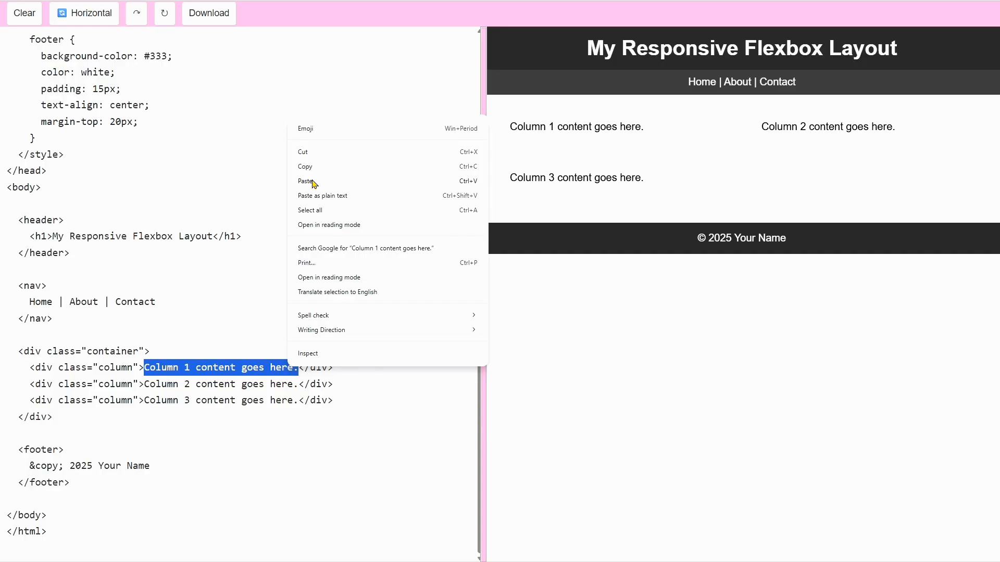